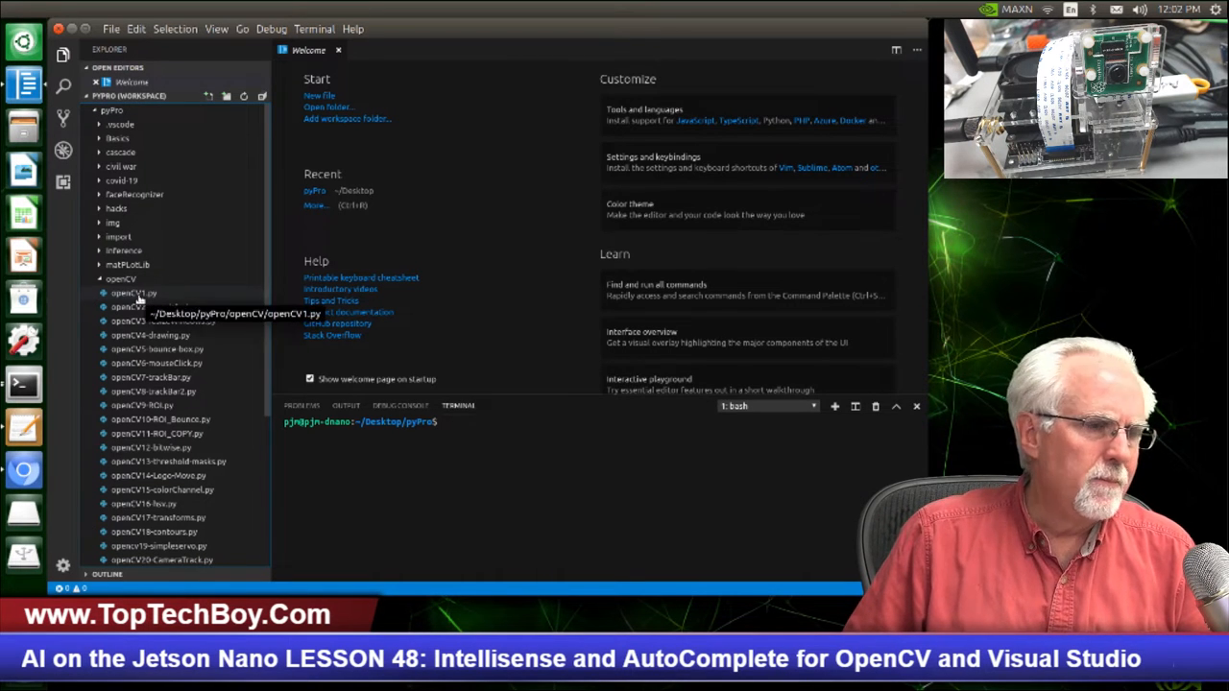
Step: Start typing cv2. on line 13 of openCV1.py to check whether autocomplete offers suggestions
double_click(135, 292)
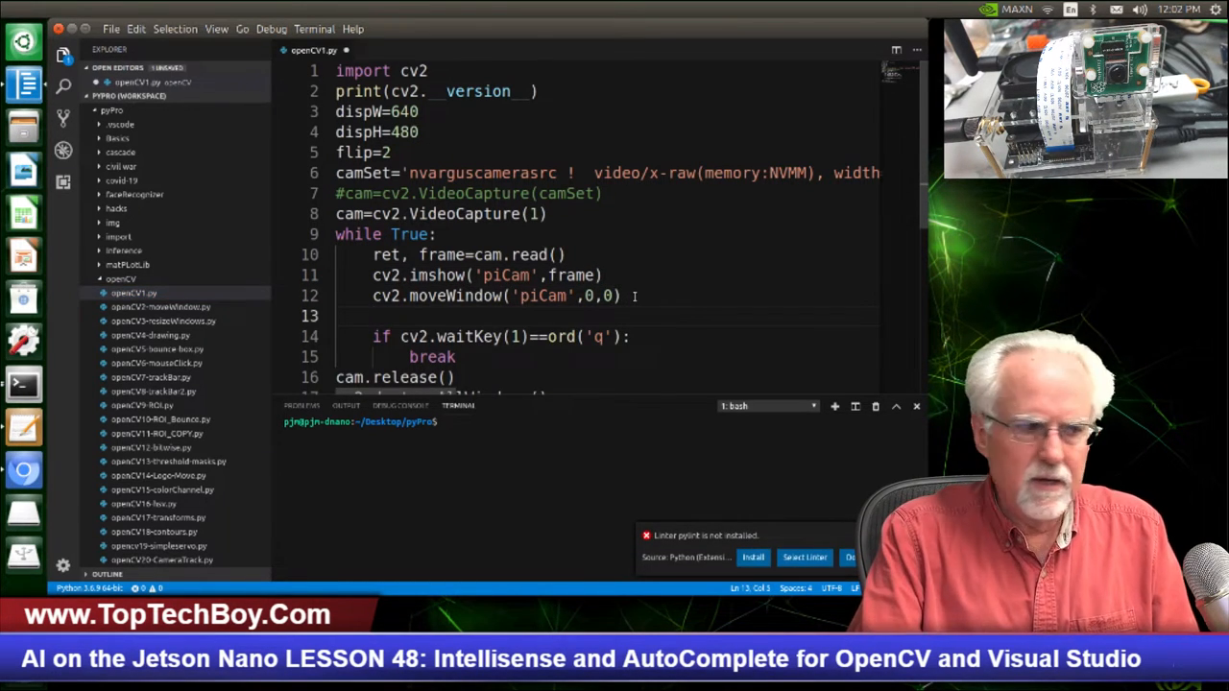
text(cv)
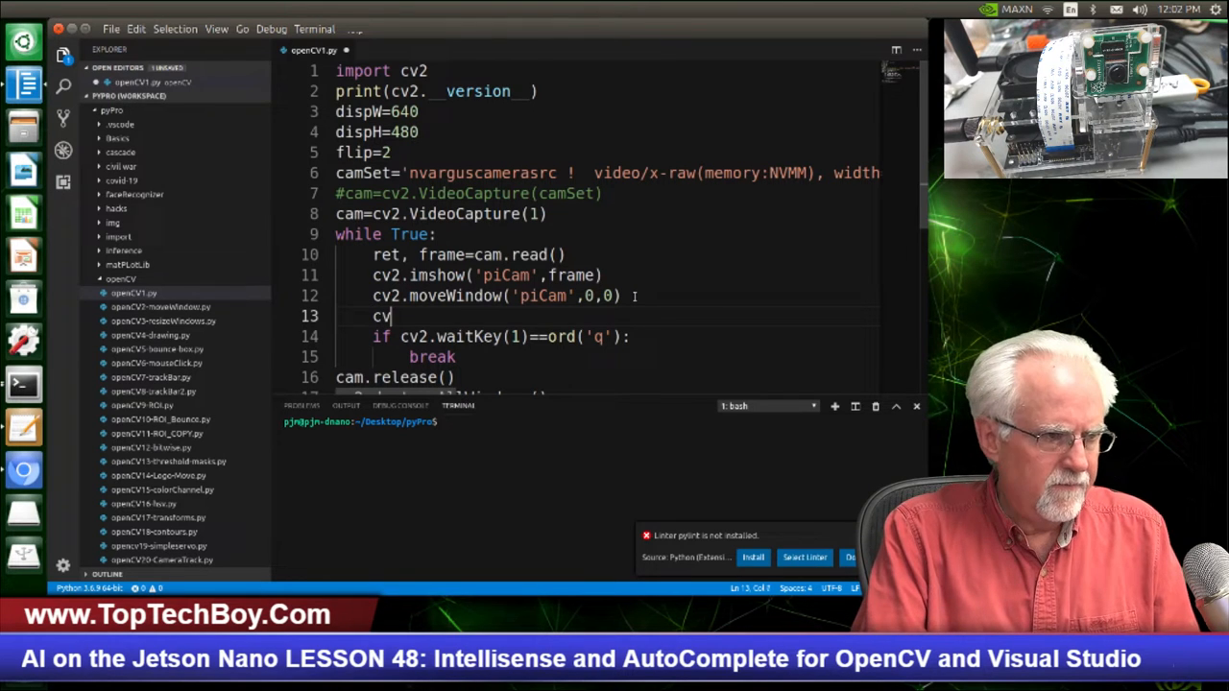
text(.r)
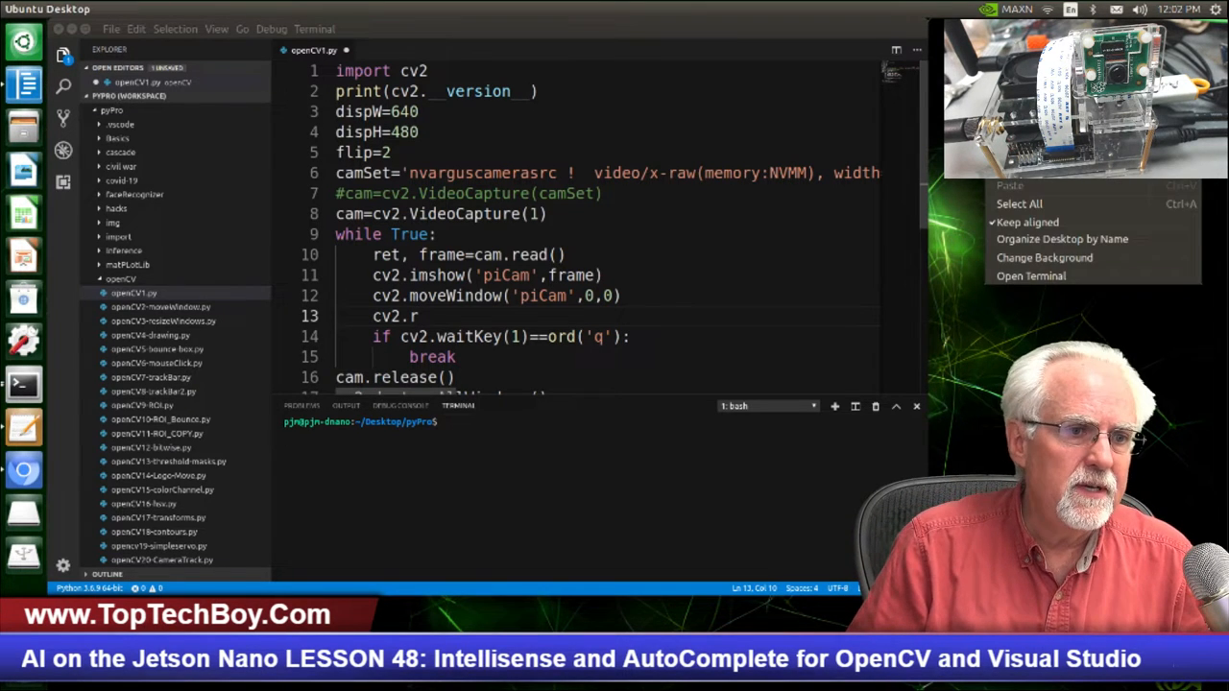
Step: Enter the command dpkg -L libopencv-python at a fresh terminal prompt
click(1029, 277)
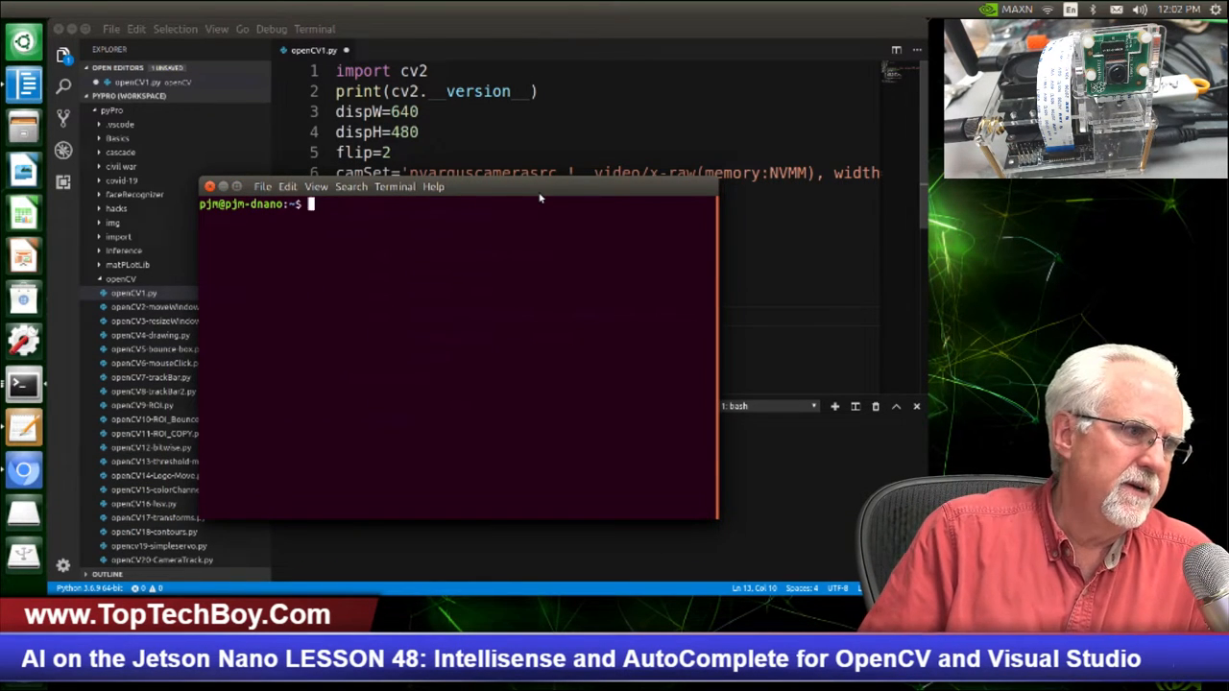
text(/usr/bin/python3 /home/pjm/Desktop/pyPro/openCV/openCV1.py)
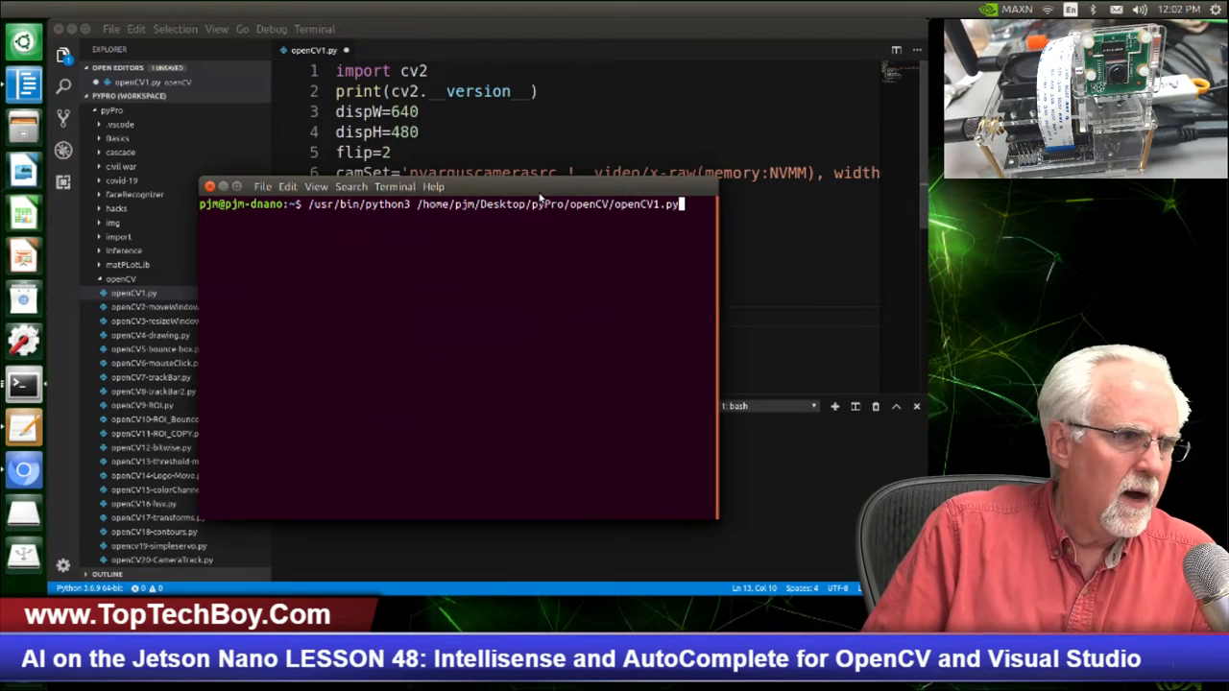
text(sudo reboot now)
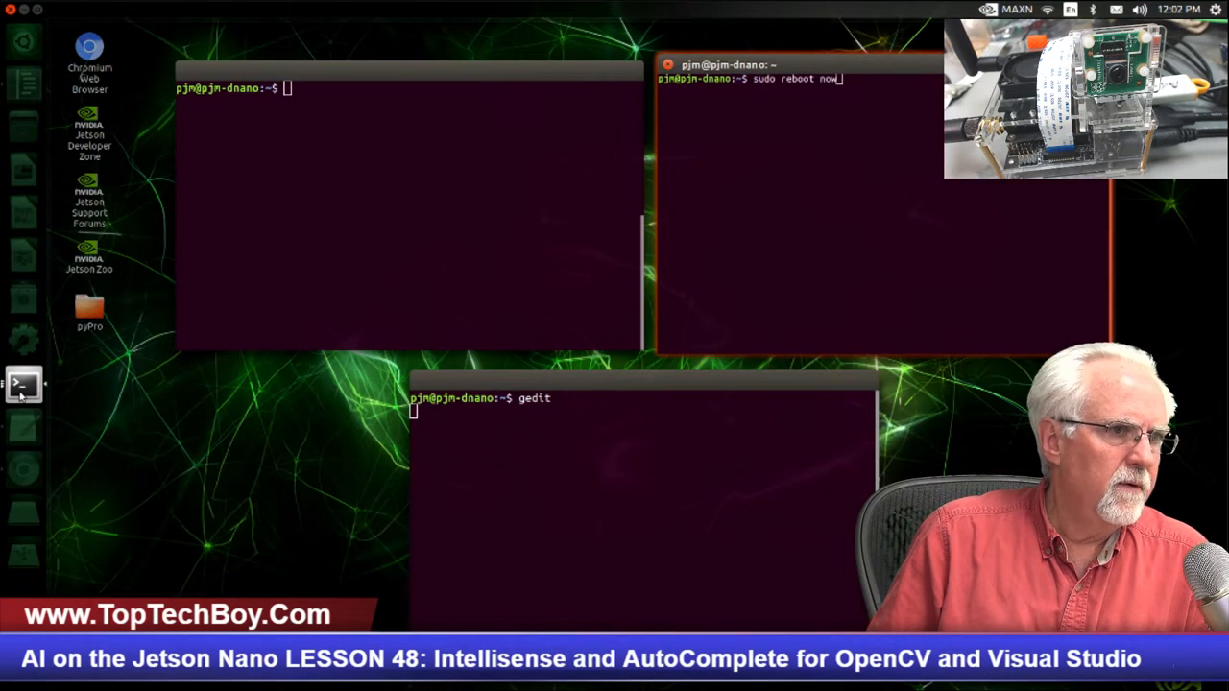
click(569, 438)
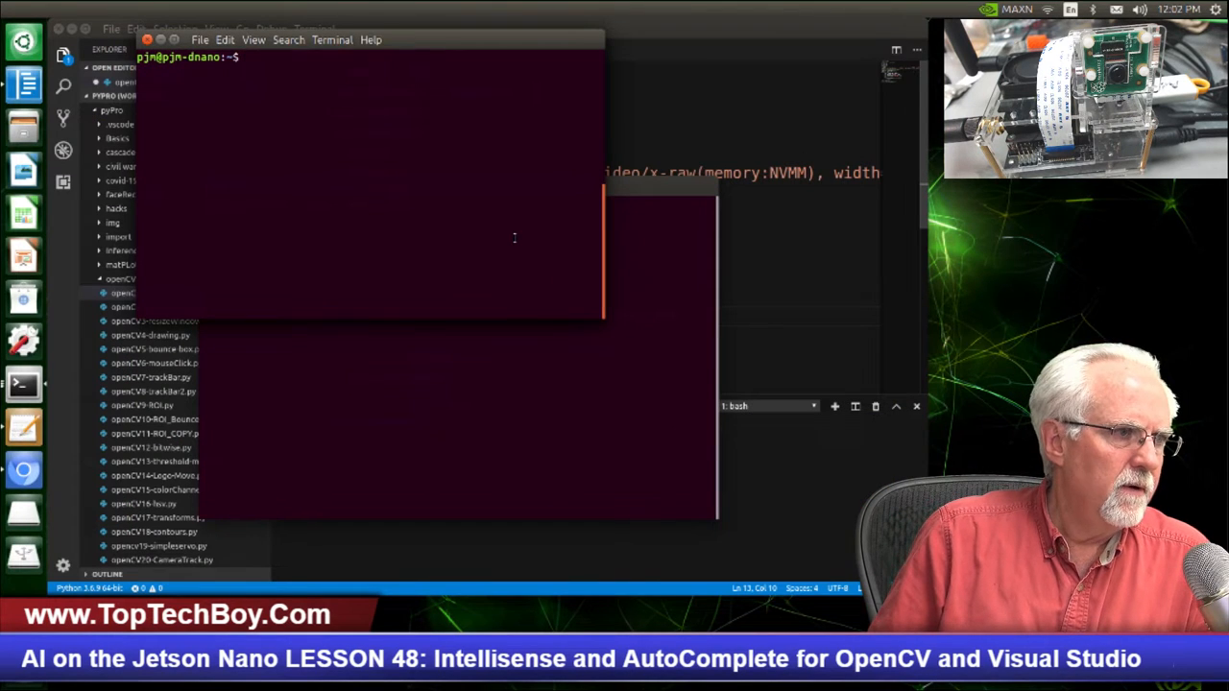
text(dpkg -L libopencv-python)
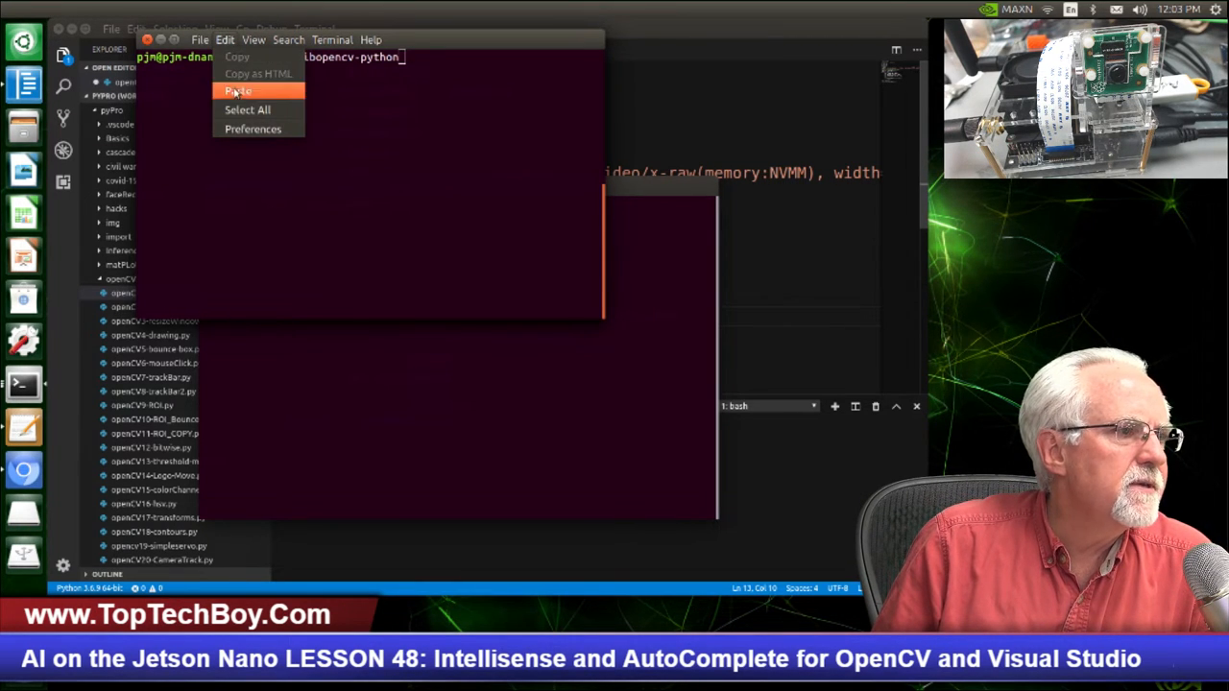
Step: Enlarge the terminal font via Preferences before listing the libopencv-python files
click(253, 127)
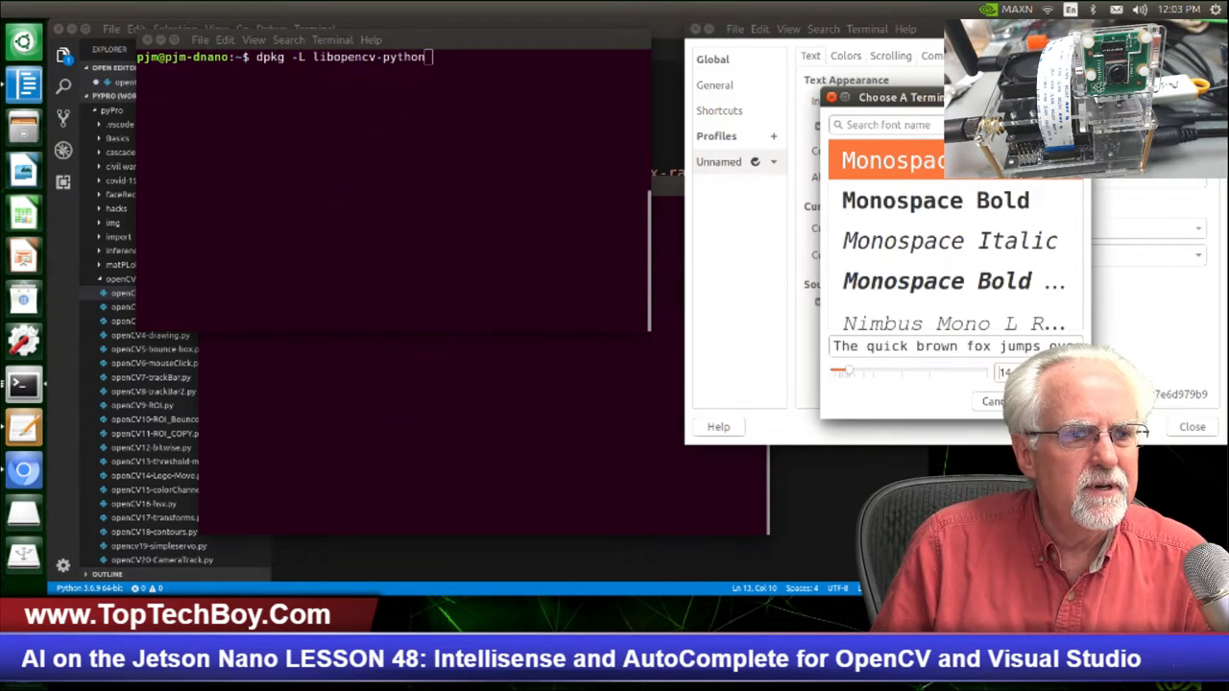
drag(841, 373, 868, 381)
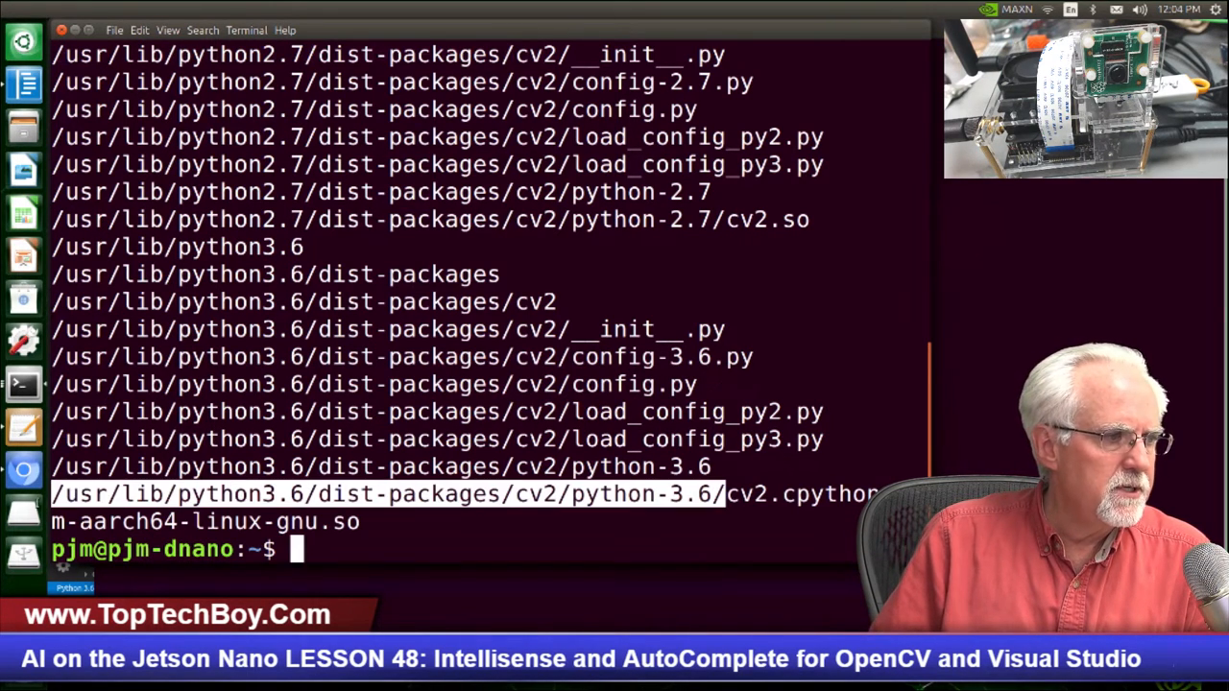
Step: Copy the selected /usr/lib/python3.6/dist-packages/cv2/python-3.6/ path and return to VS Code
right_click(254, 500)
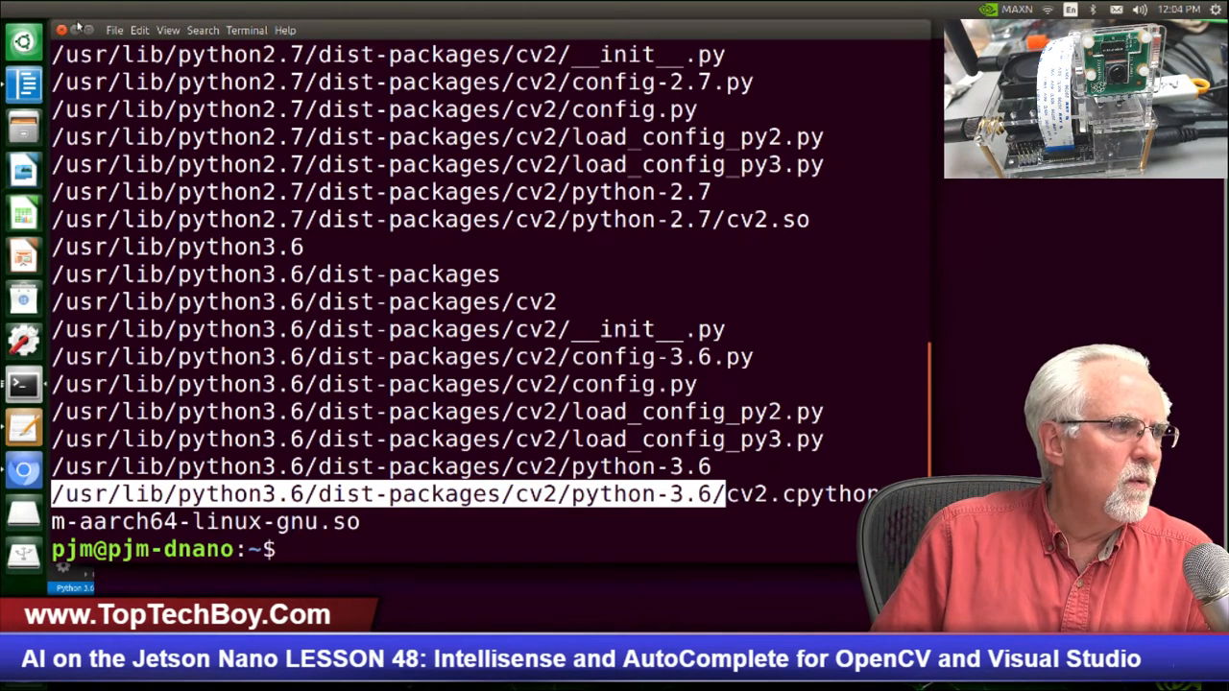
text(sudo reboot now)
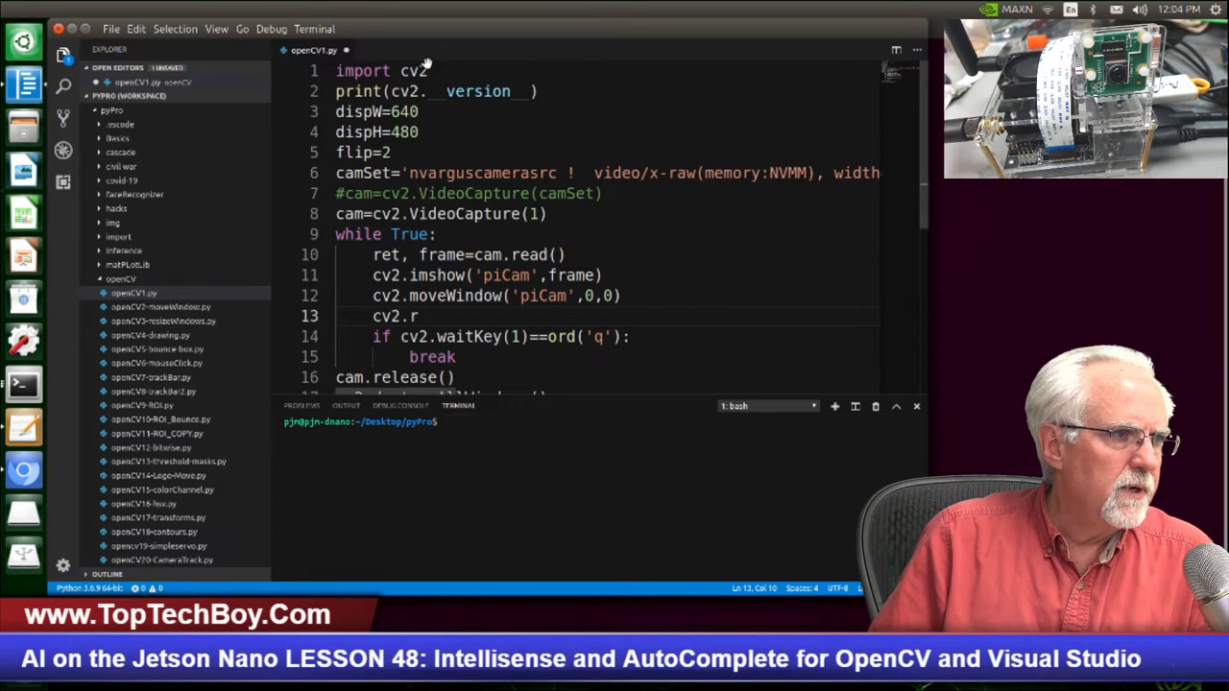
mouse_move(334, 60)
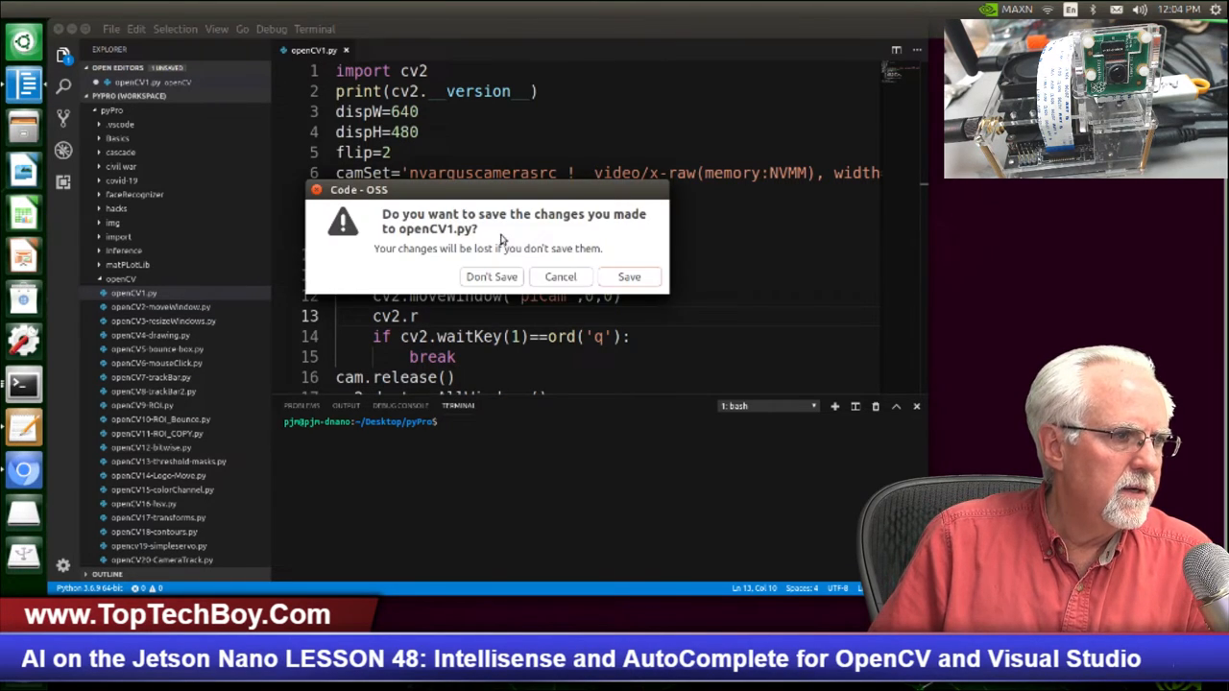
Step: Discard the unsaved cv2.r edit by closing openCV1.py with Don't Save
click(492, 277)
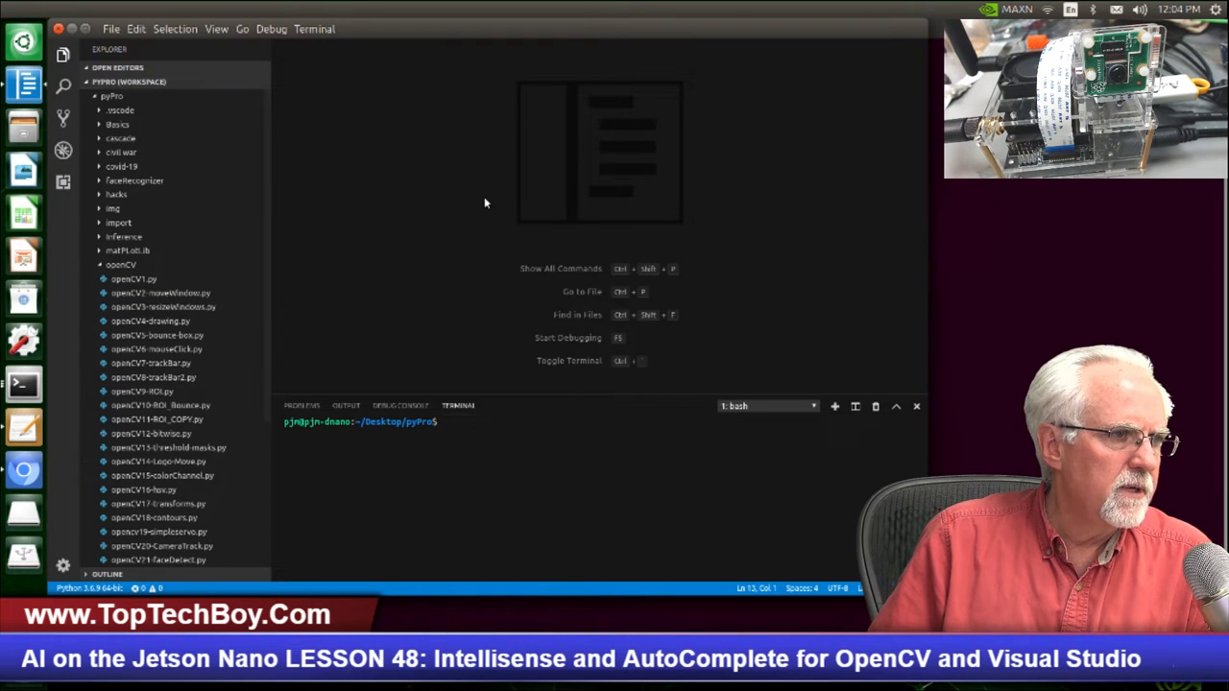
mouse_move(419, 230)
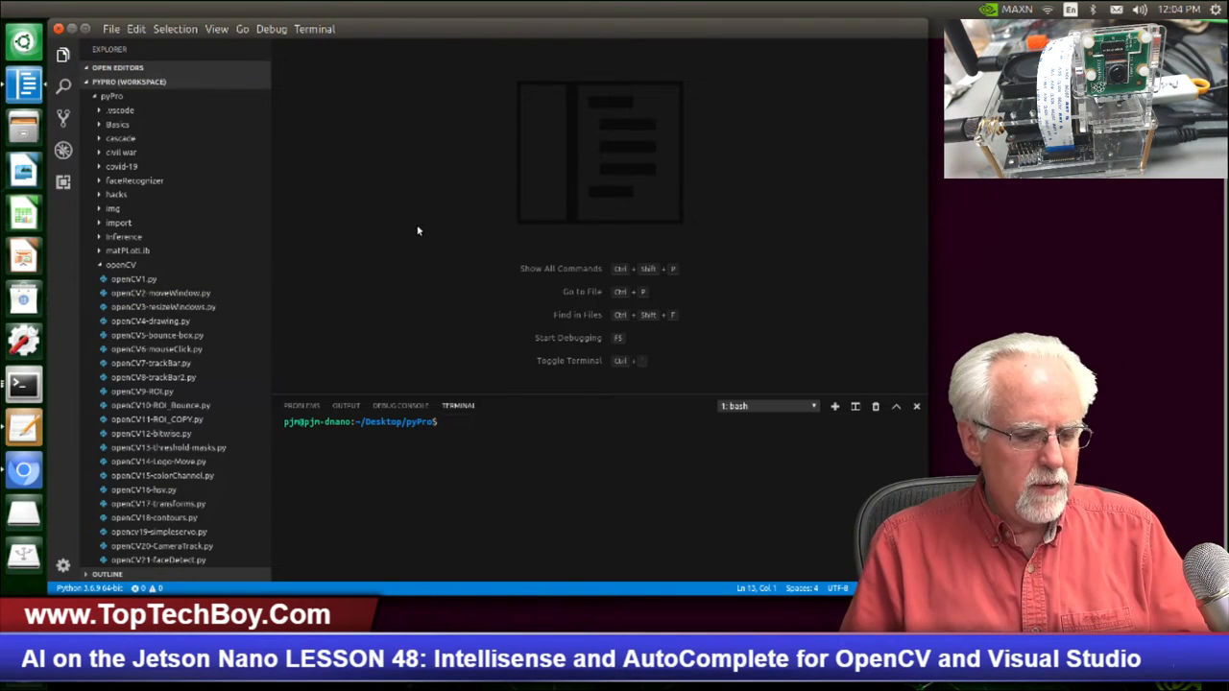
mouse_move(407, 230)
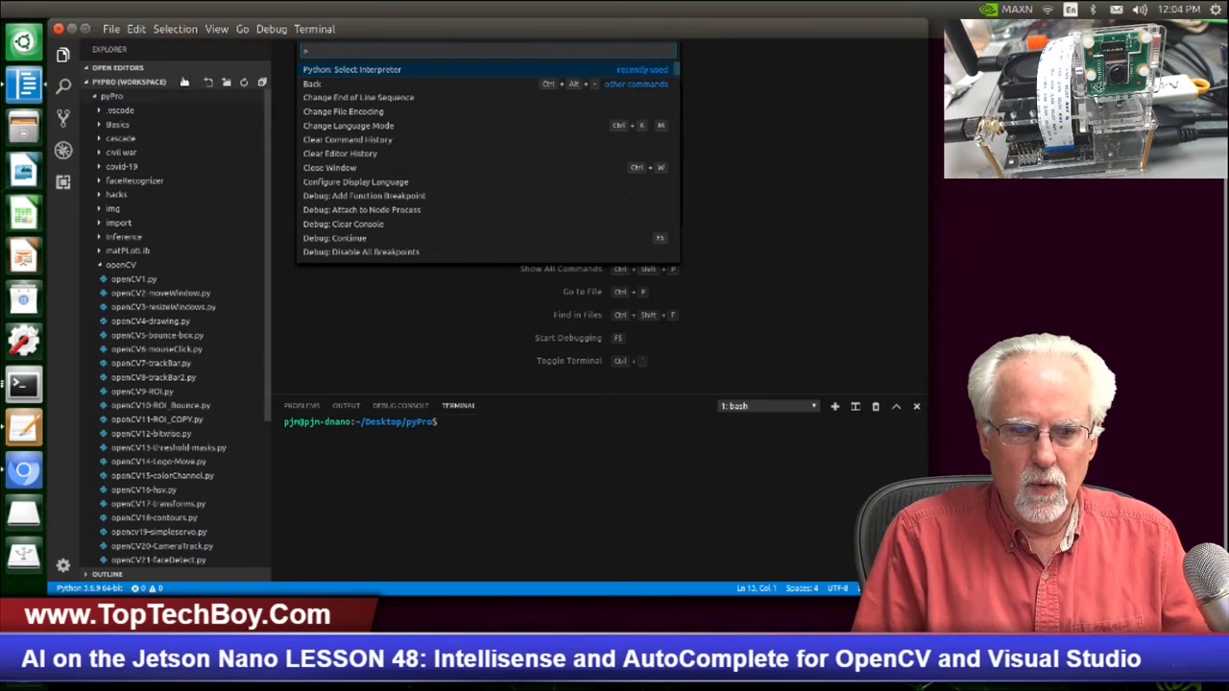
mouse_move(209, 81)
text(preferences:open set)
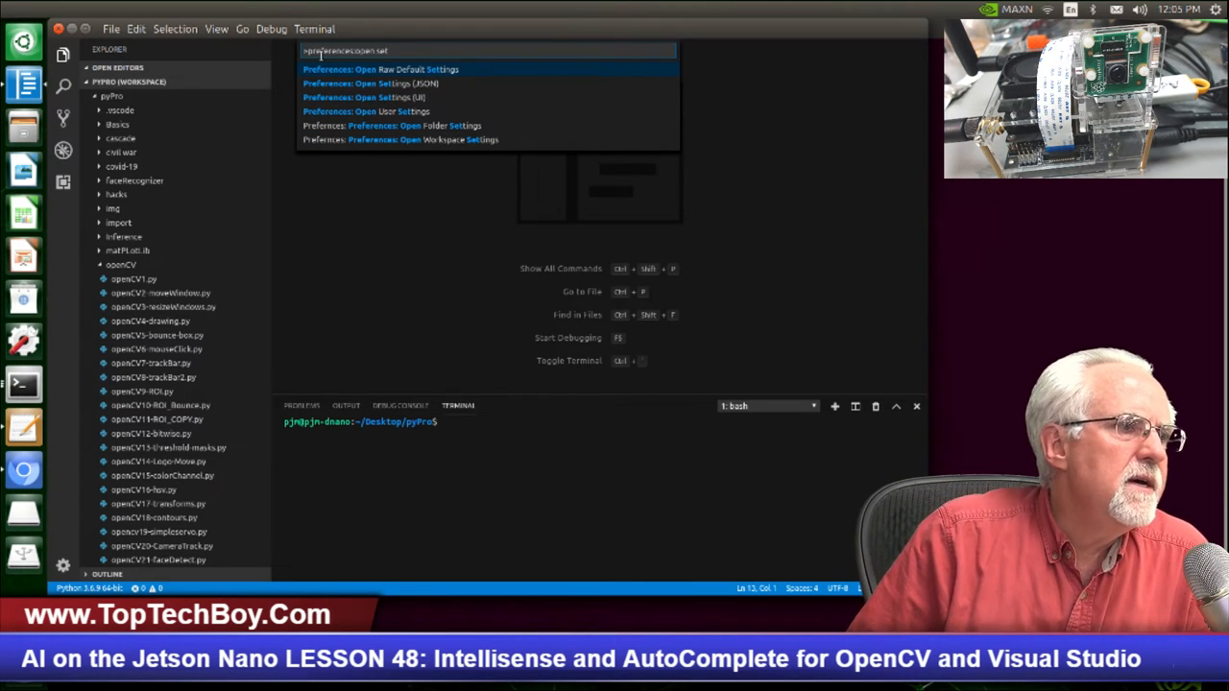
mouse_move(438, 86)
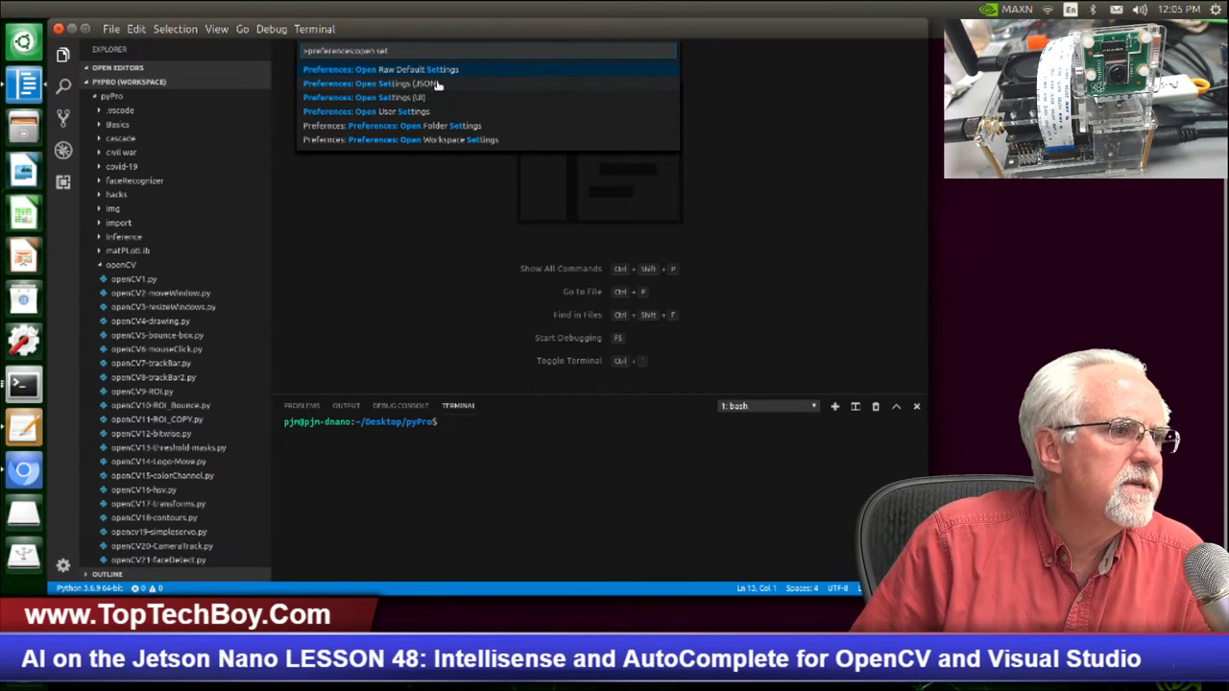
Step: Bring up the user settings.json holding python.pythonPath and editor.fontSize 24
click(364, 84)
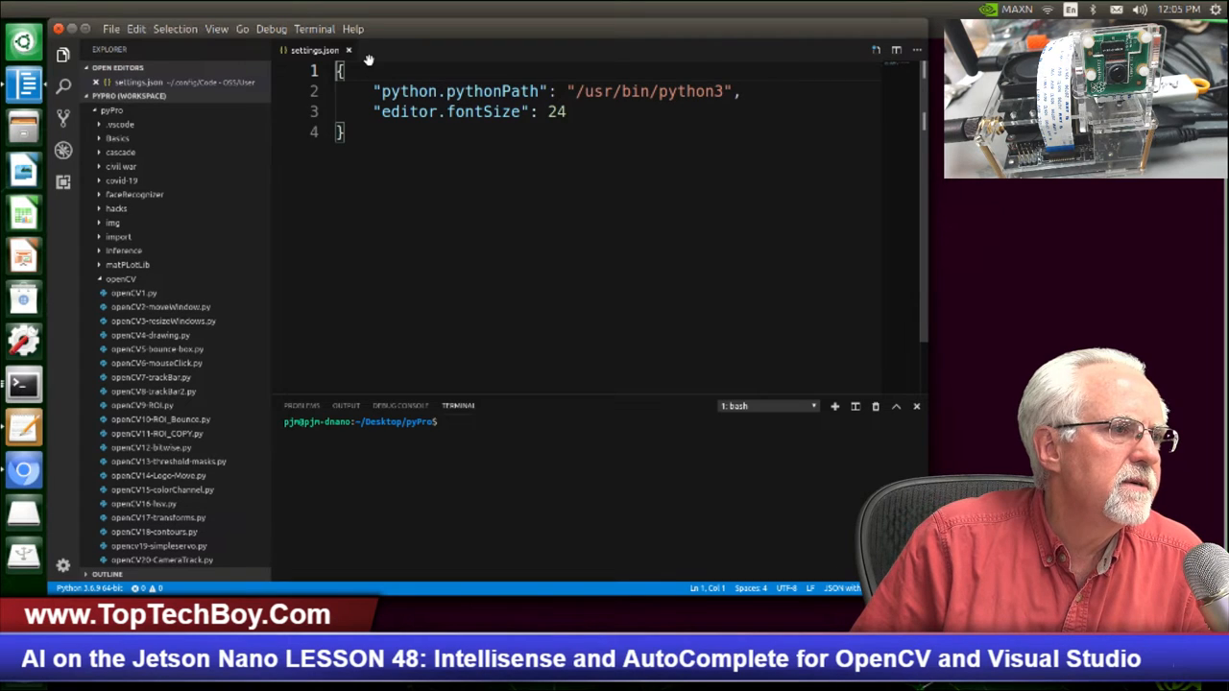
mouse_move(490, 55)
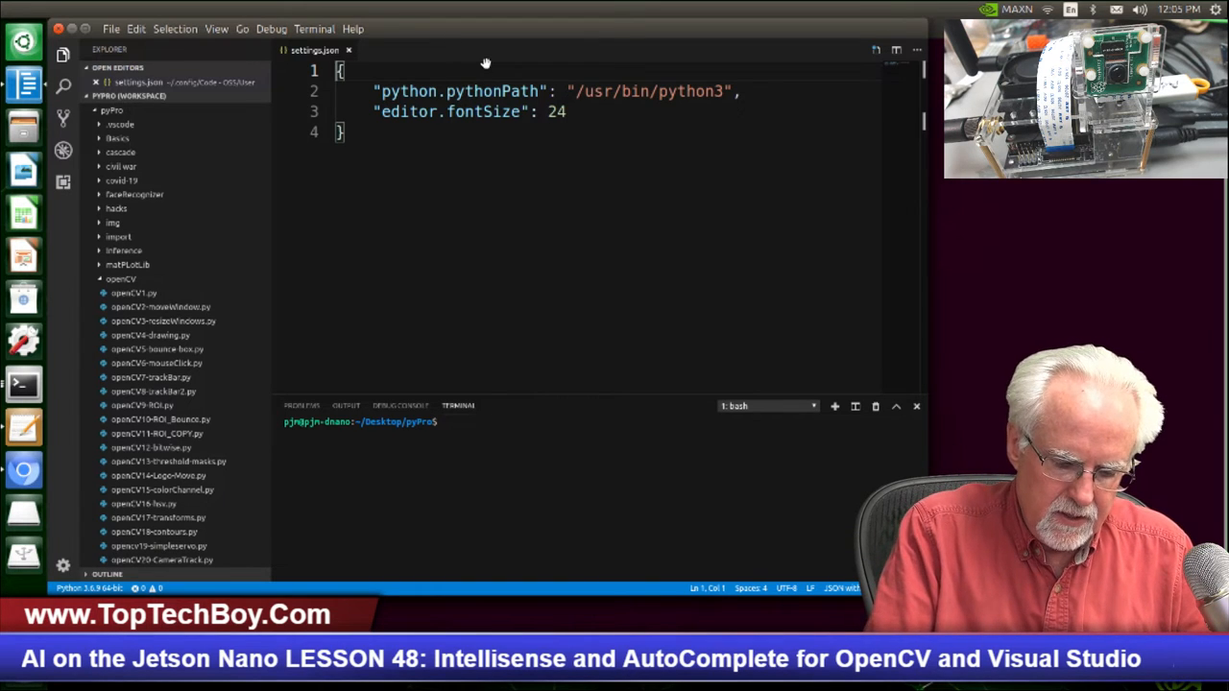
key(ctrl+shift+p)
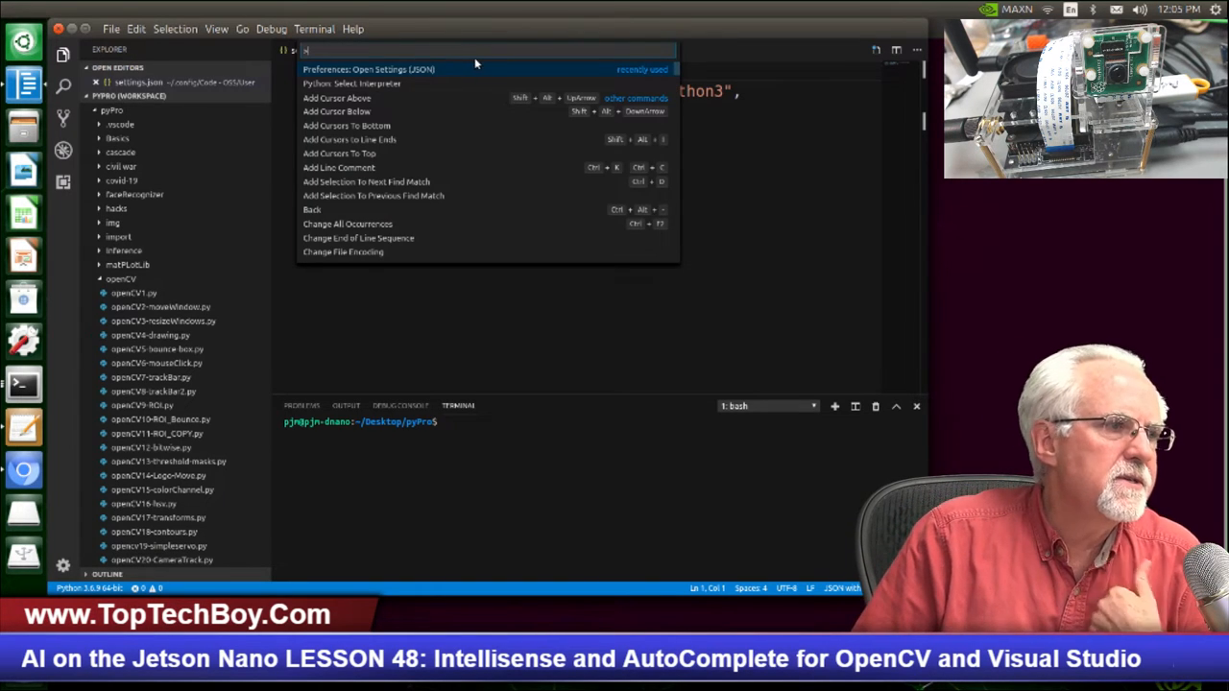
mouse_move(346, 85)
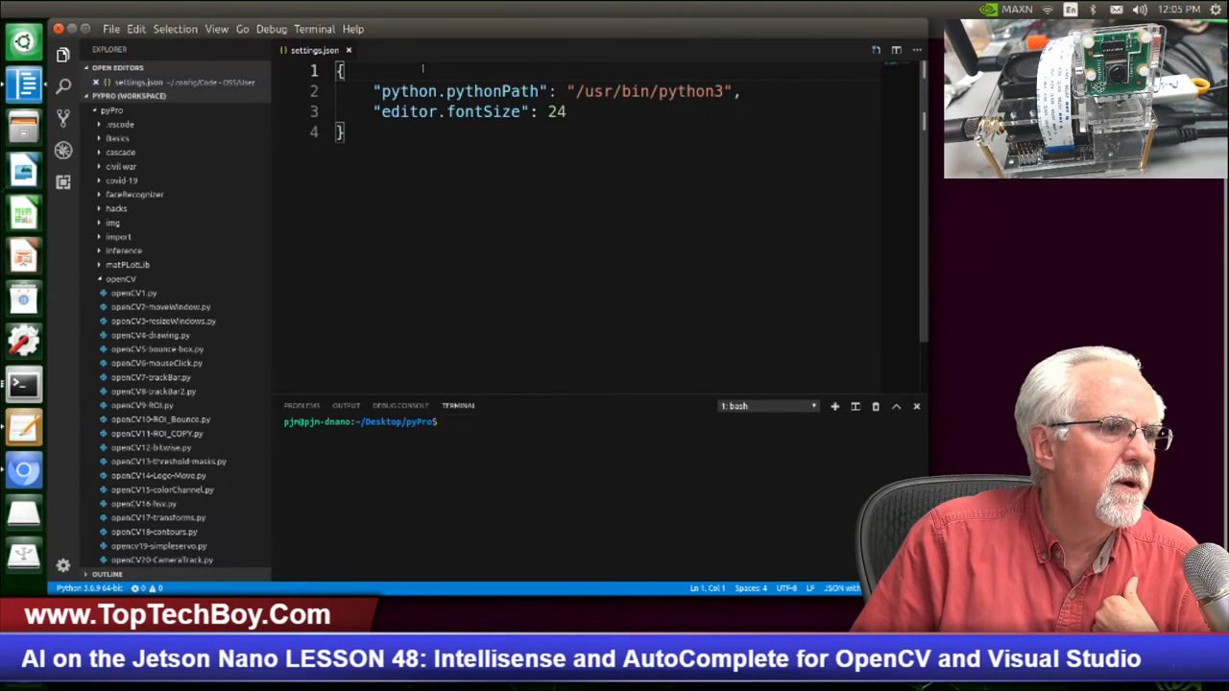
mouse_move(569, 180)
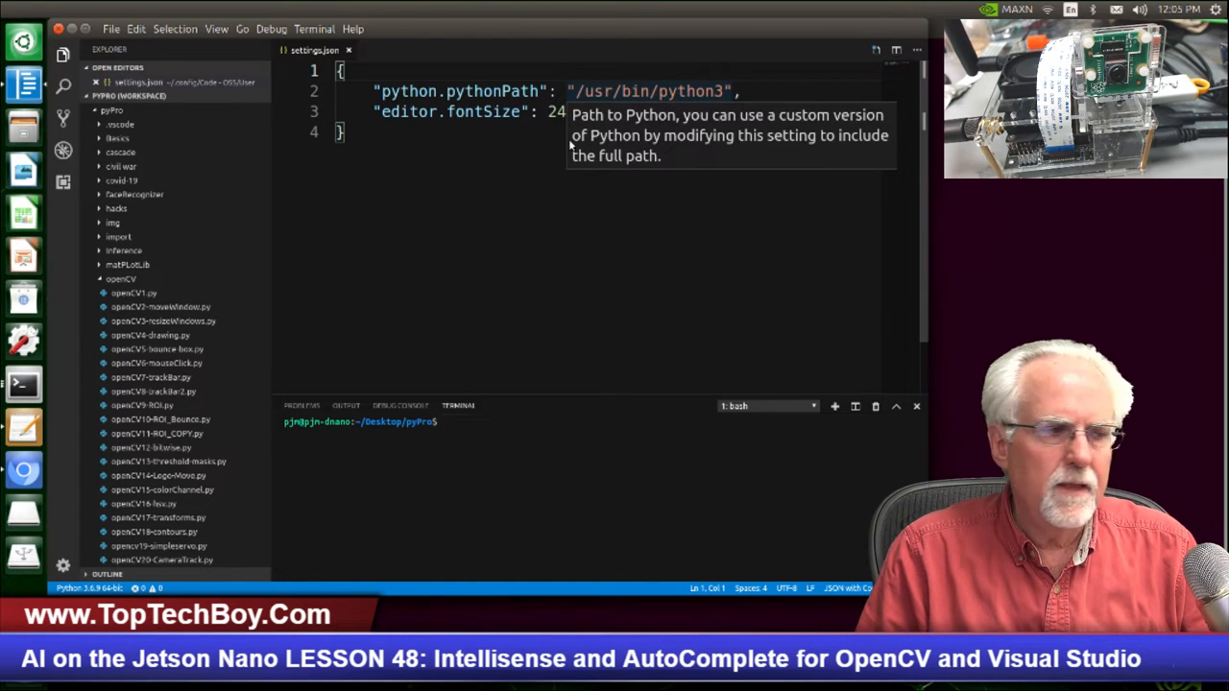
mouse_move(15, 423)
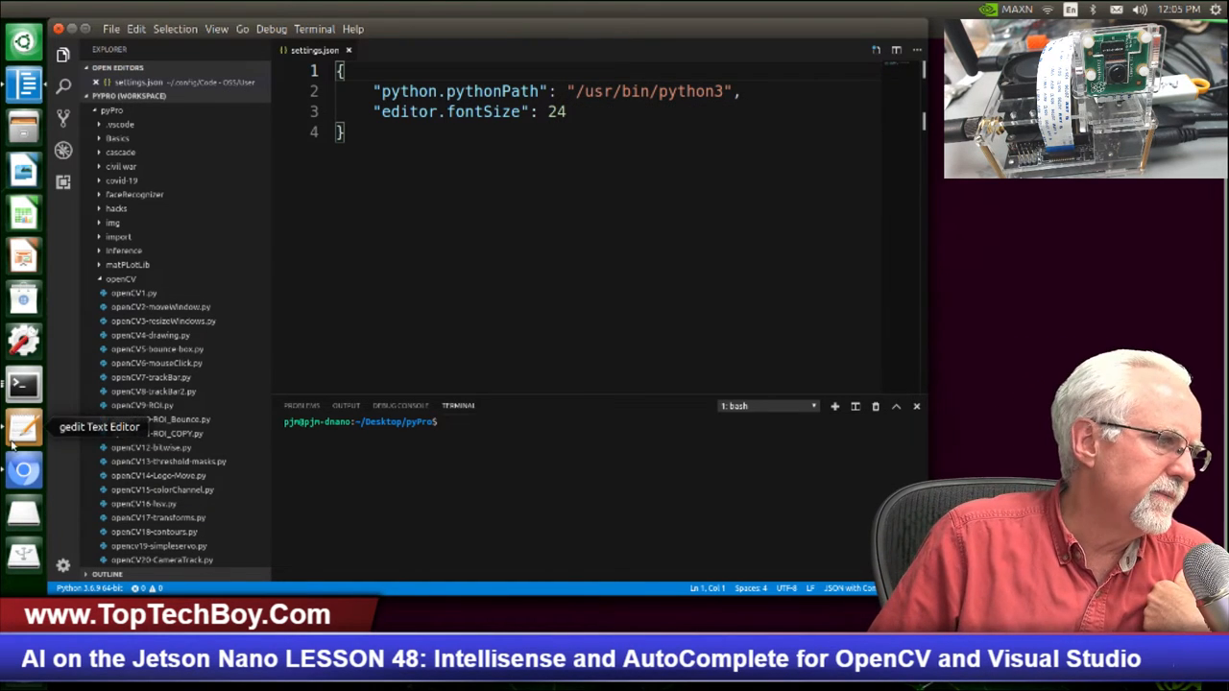
Step: Copy the pylintArgs and autoComplete.extraPaths lines from the gedit note and return to settings.json
click(17, 423)
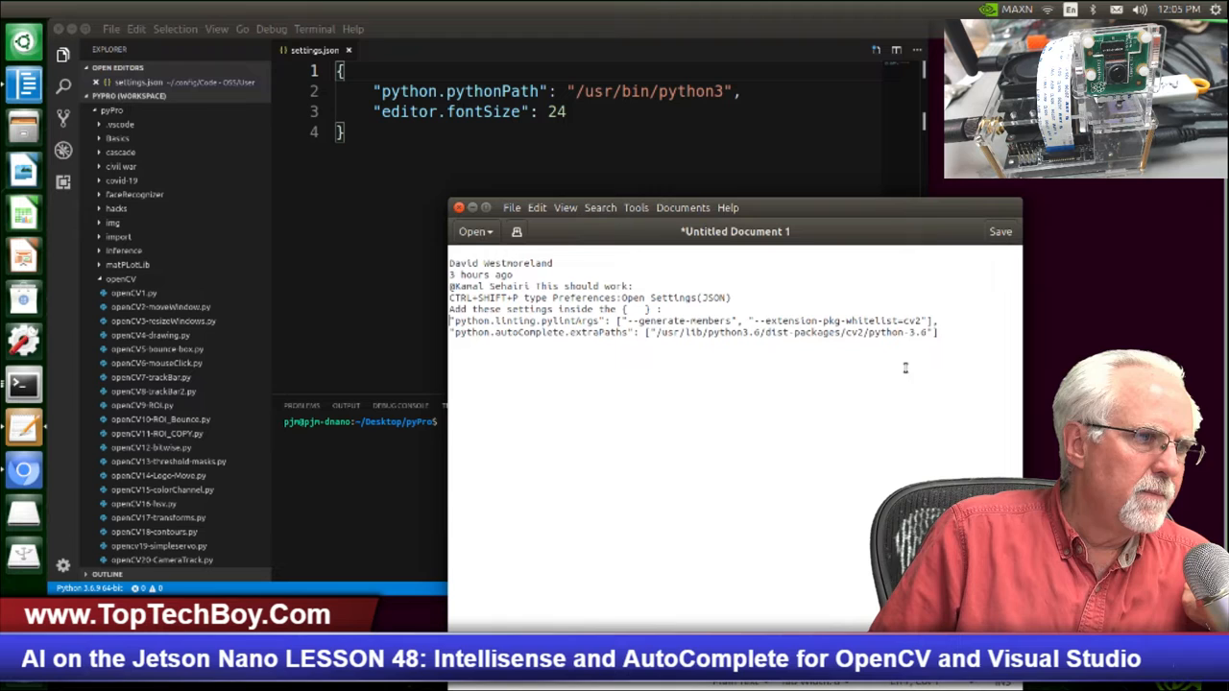
drag(449, 298, 938, 332)
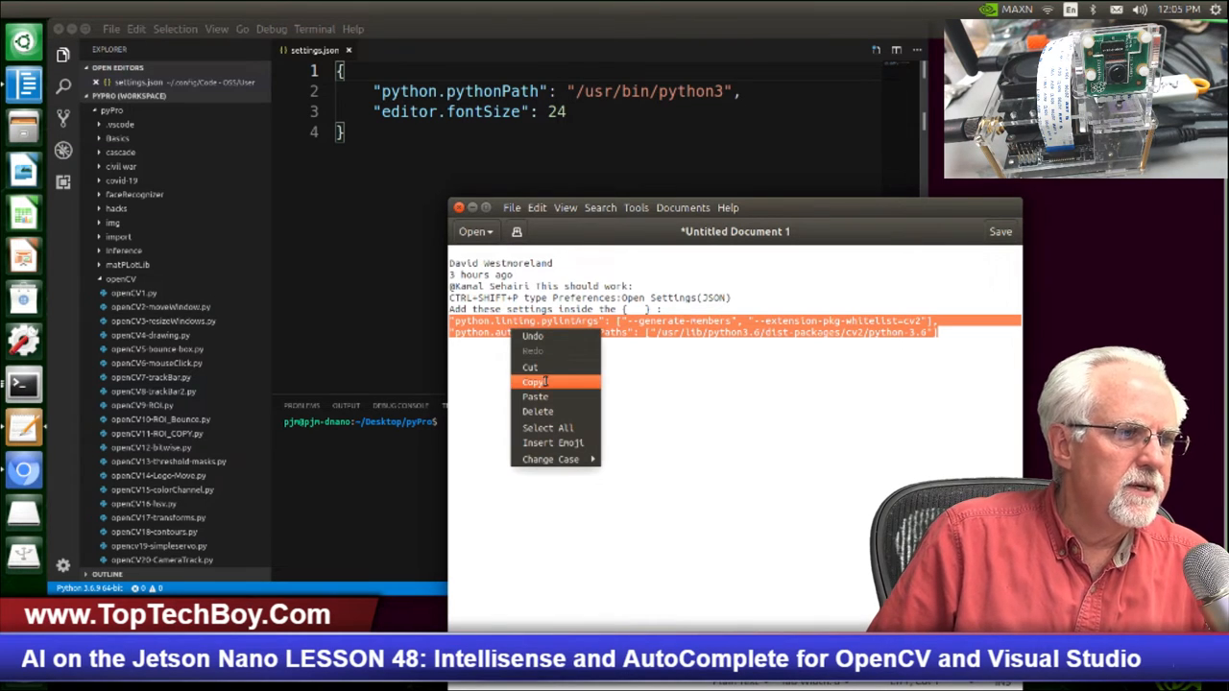
click(532, 380)
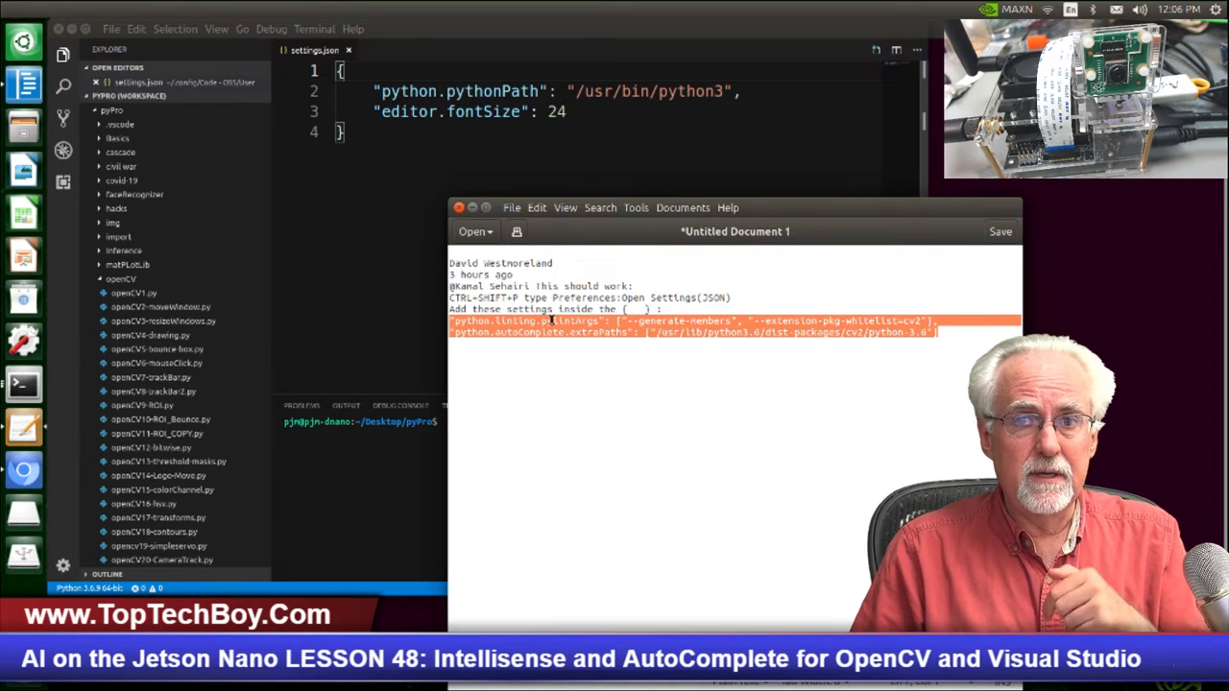
right_click(622, 331)
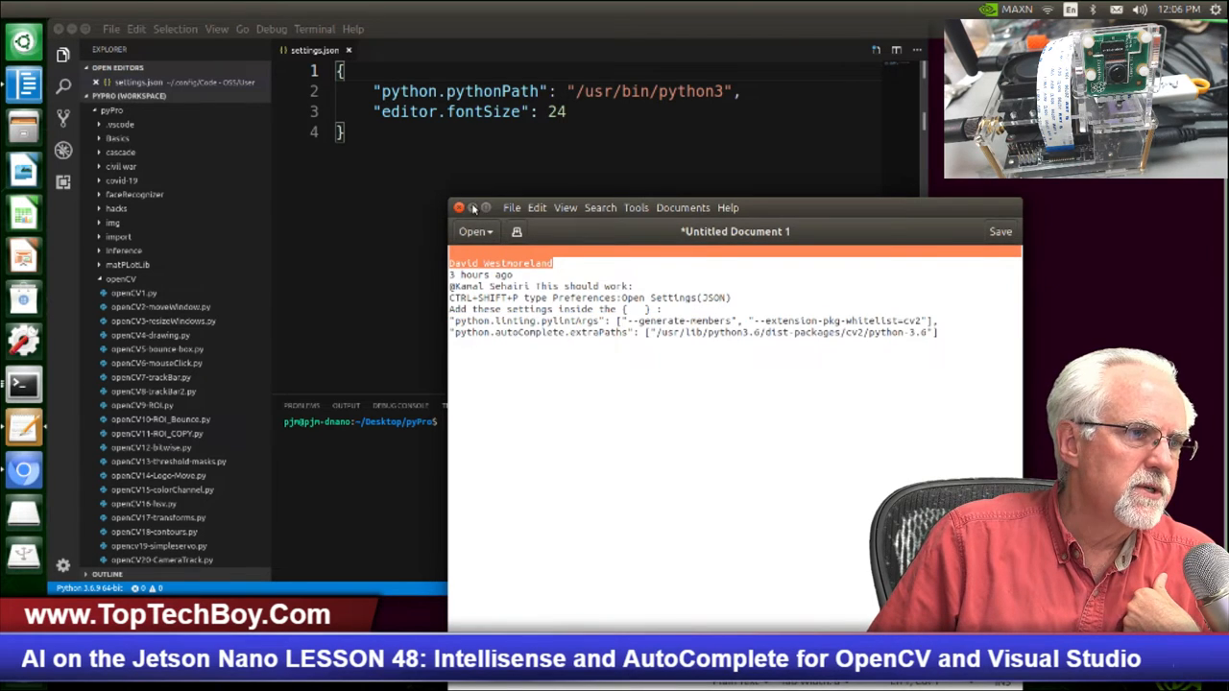
click(459, 207)
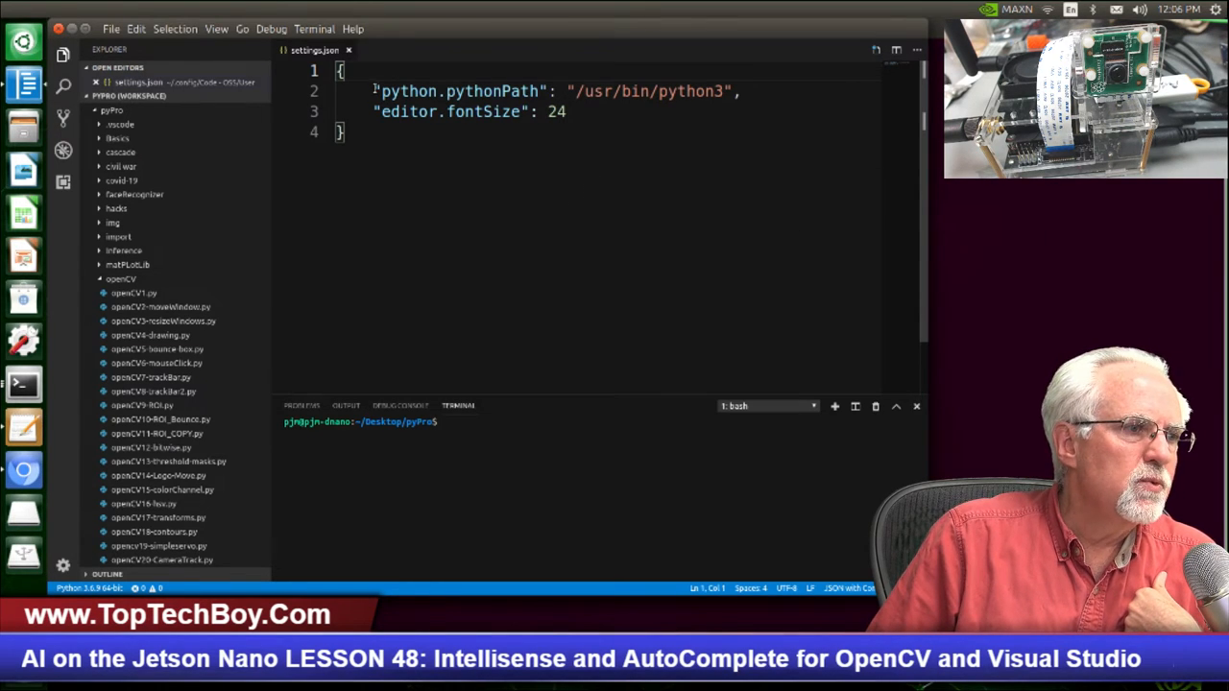
Step: Paste the python.linting.pylintArgs and python.autoComplete.extraPaths entries above pythonPath in settings.json
key(Enter)
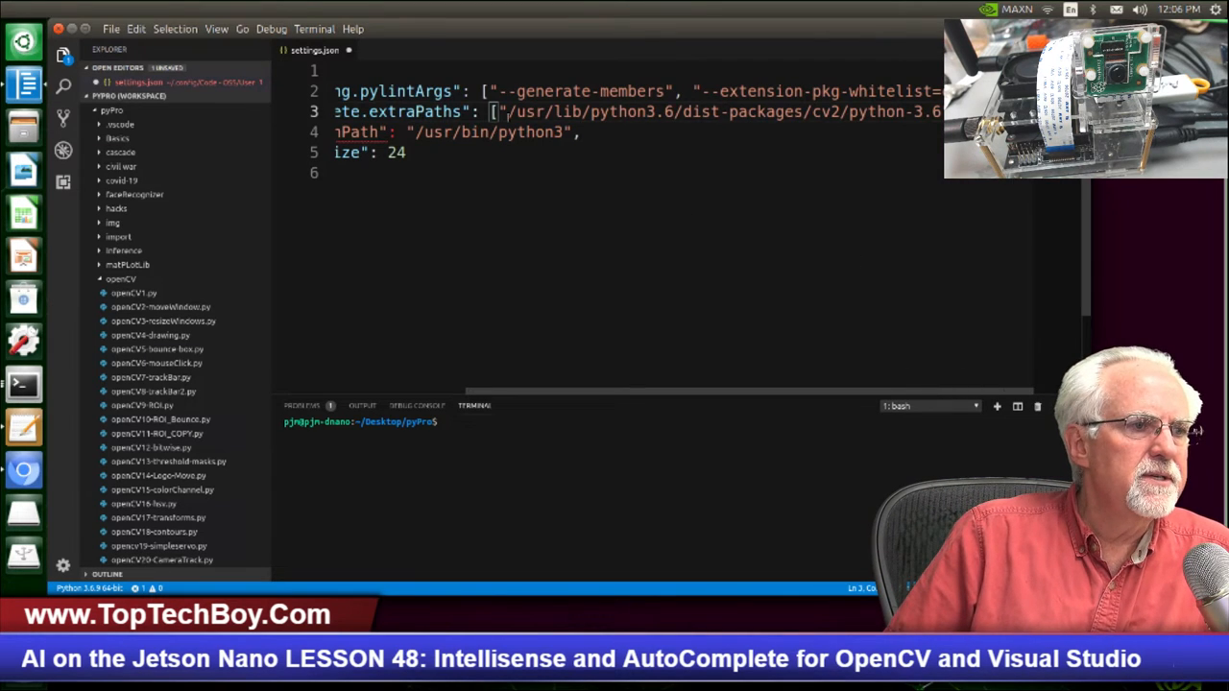
drag(507, 111, 849, 111)
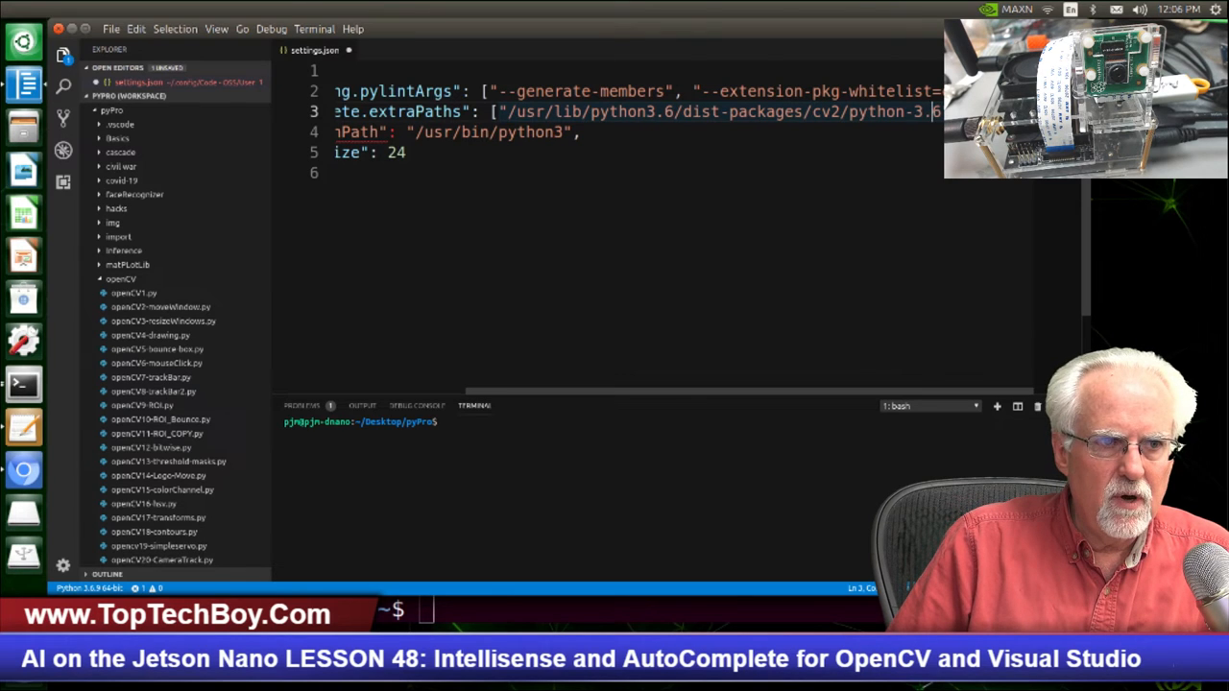
mouse_move(872, 231)
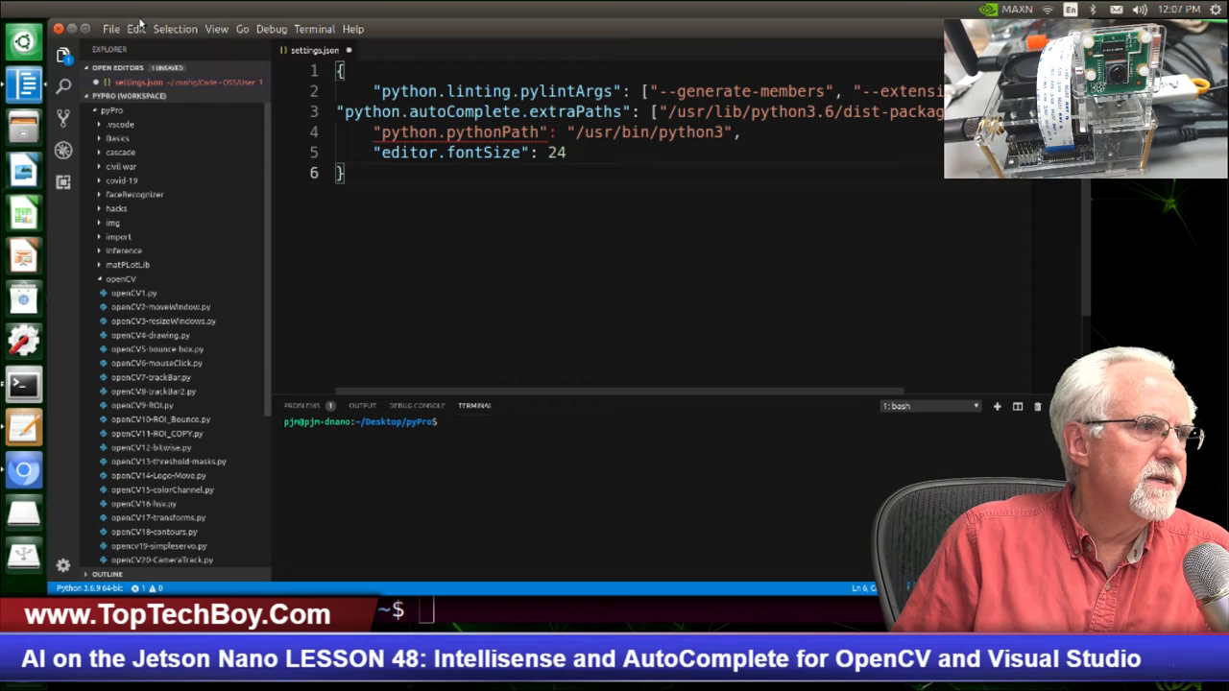
Step: Close VS Code so it reloads with the new settings
click(109, 29)
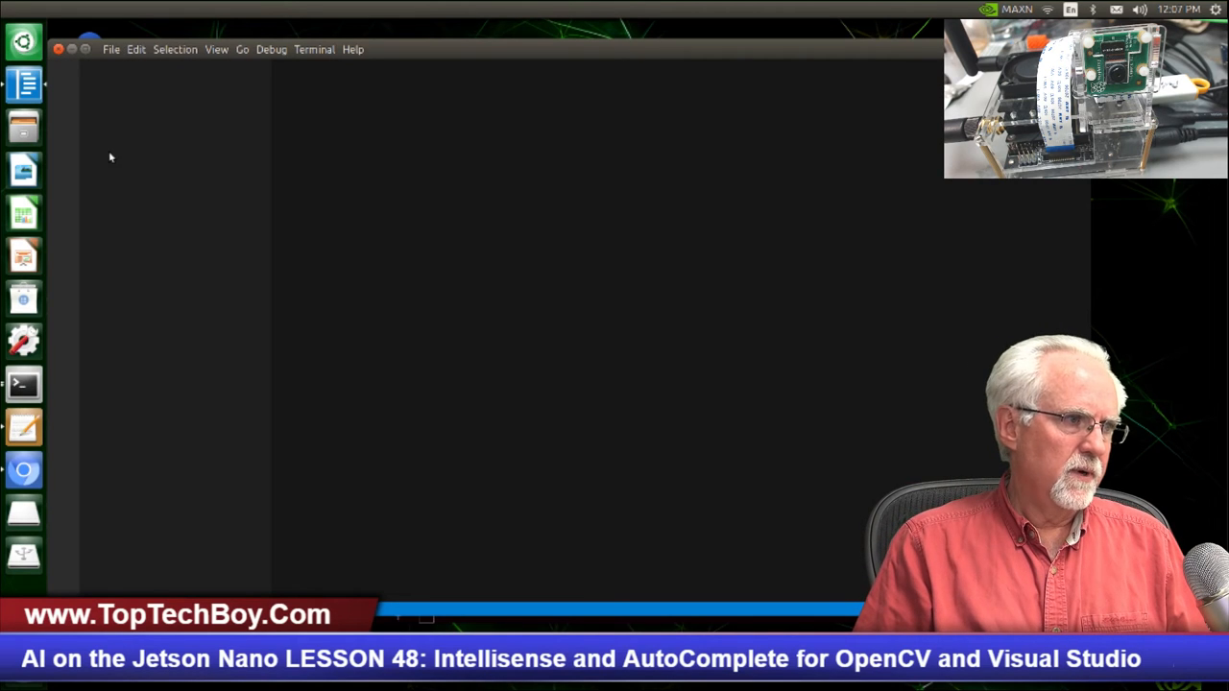
mouse_move(139, 210)
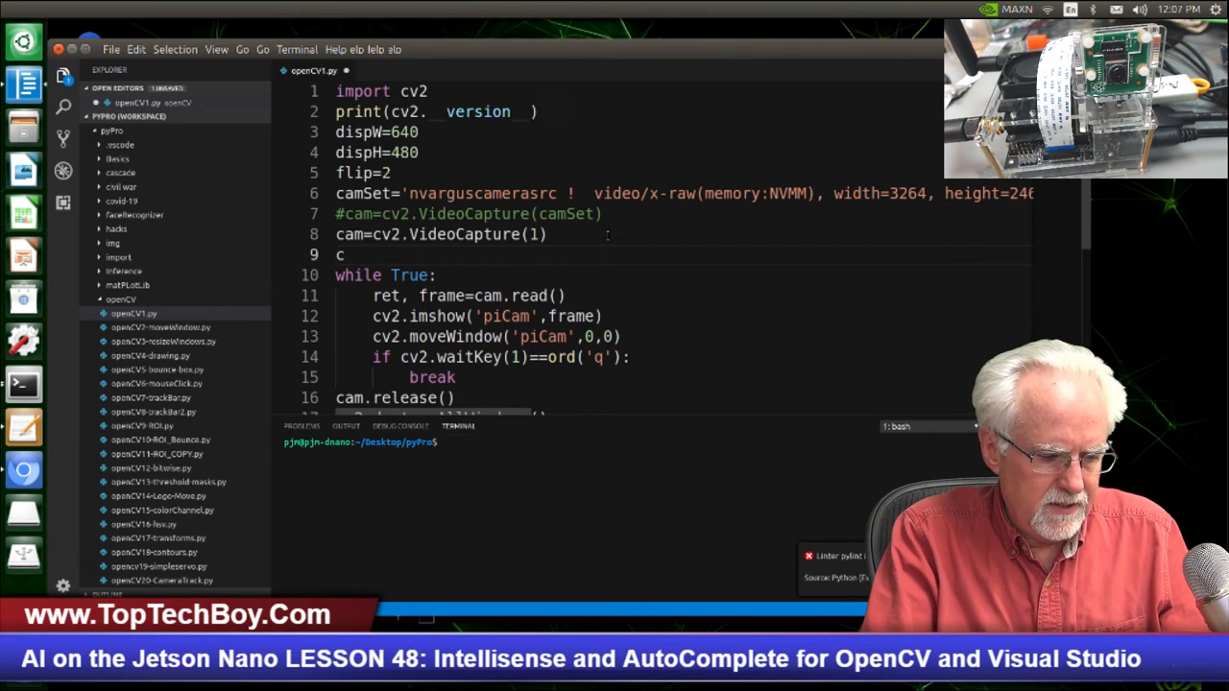
Step: Complete cv2.resize() on line 9 from the now-working cv2 autocomplete suggestions
text(v2.r)
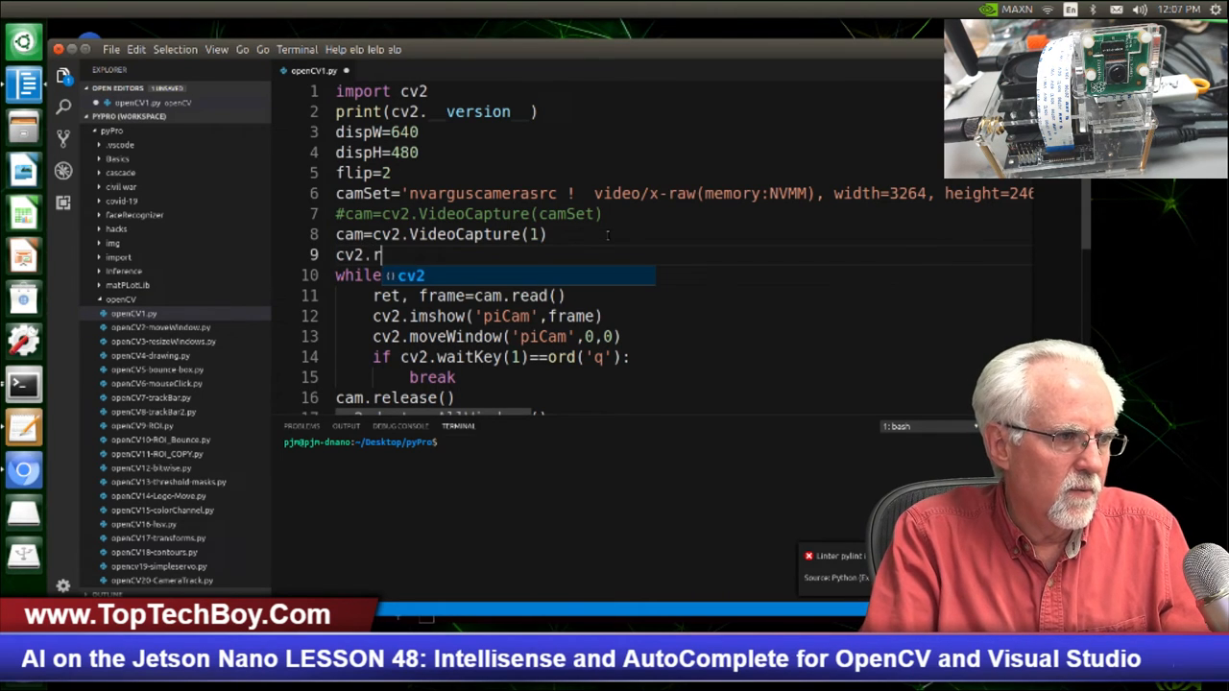
text(e)
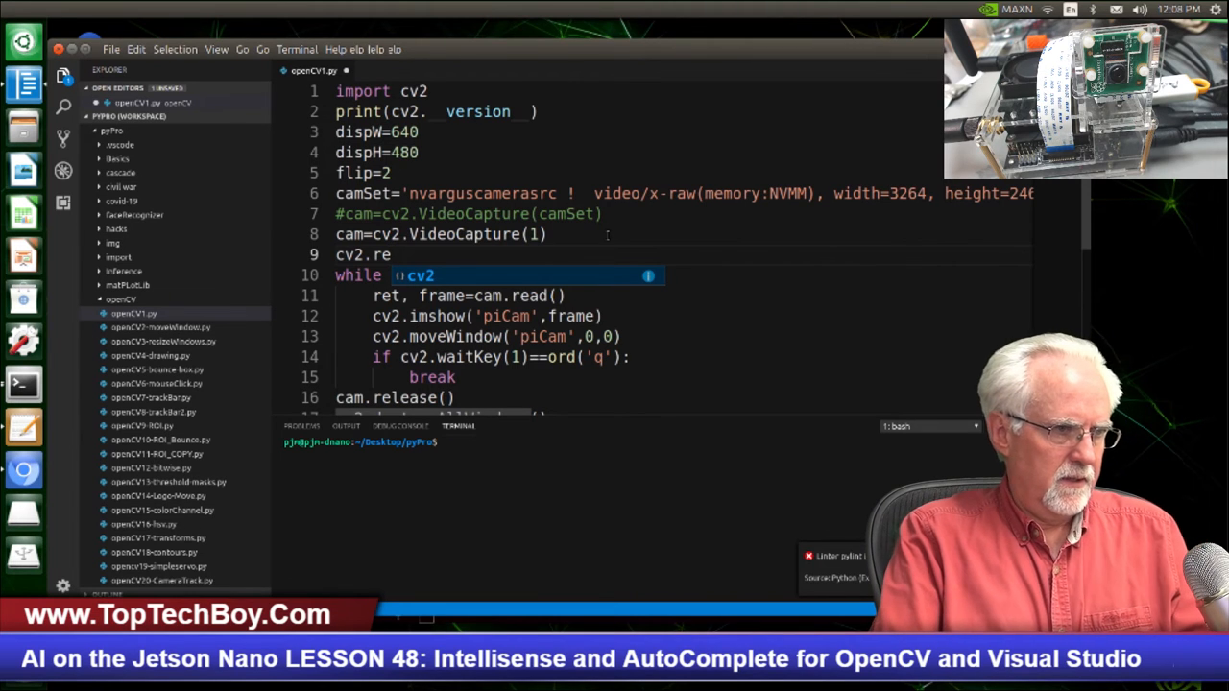
text(re)
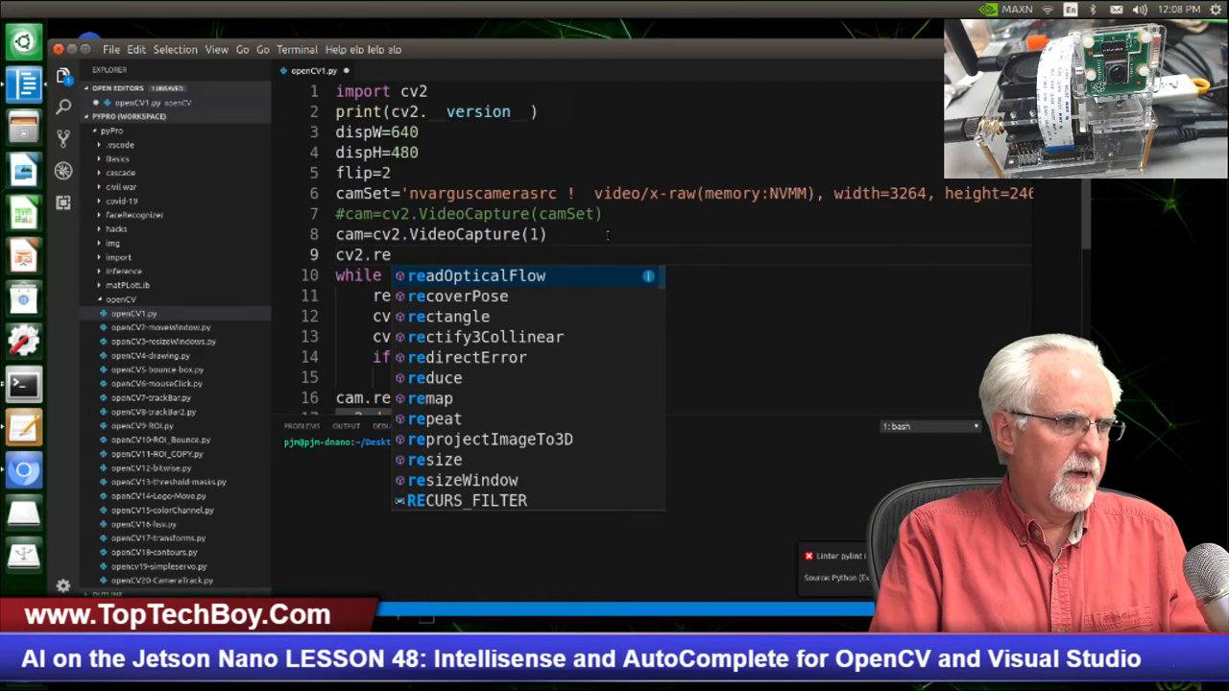
key(BackSpace)
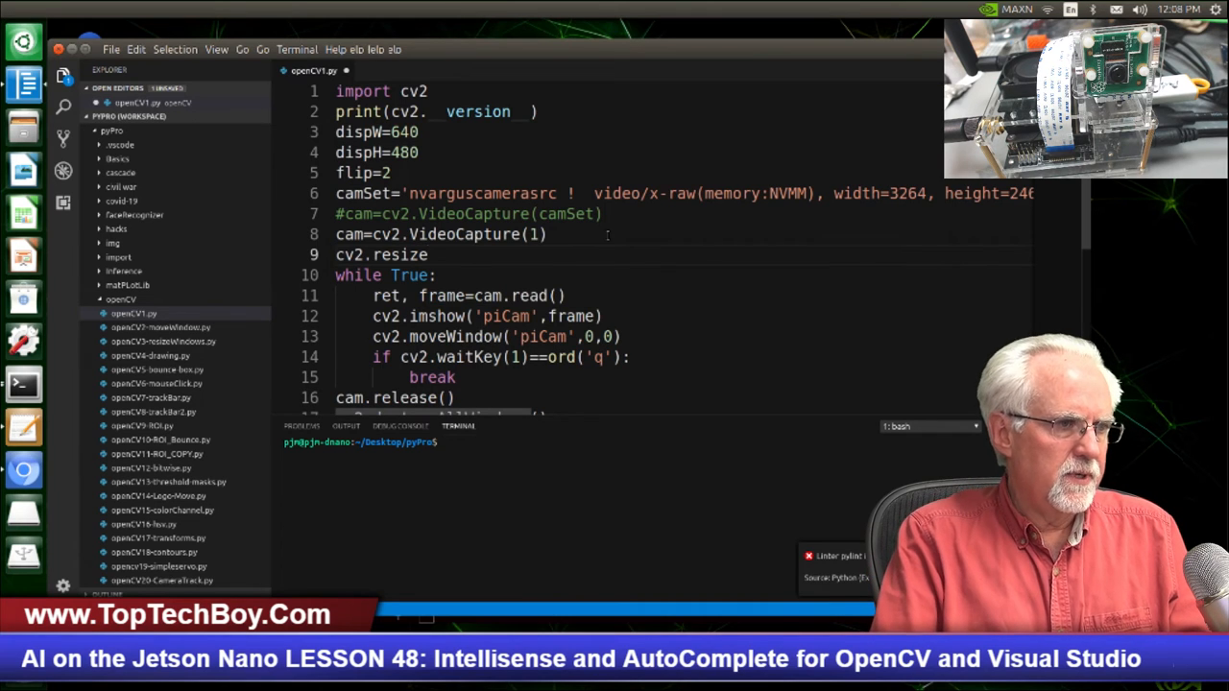
text(())
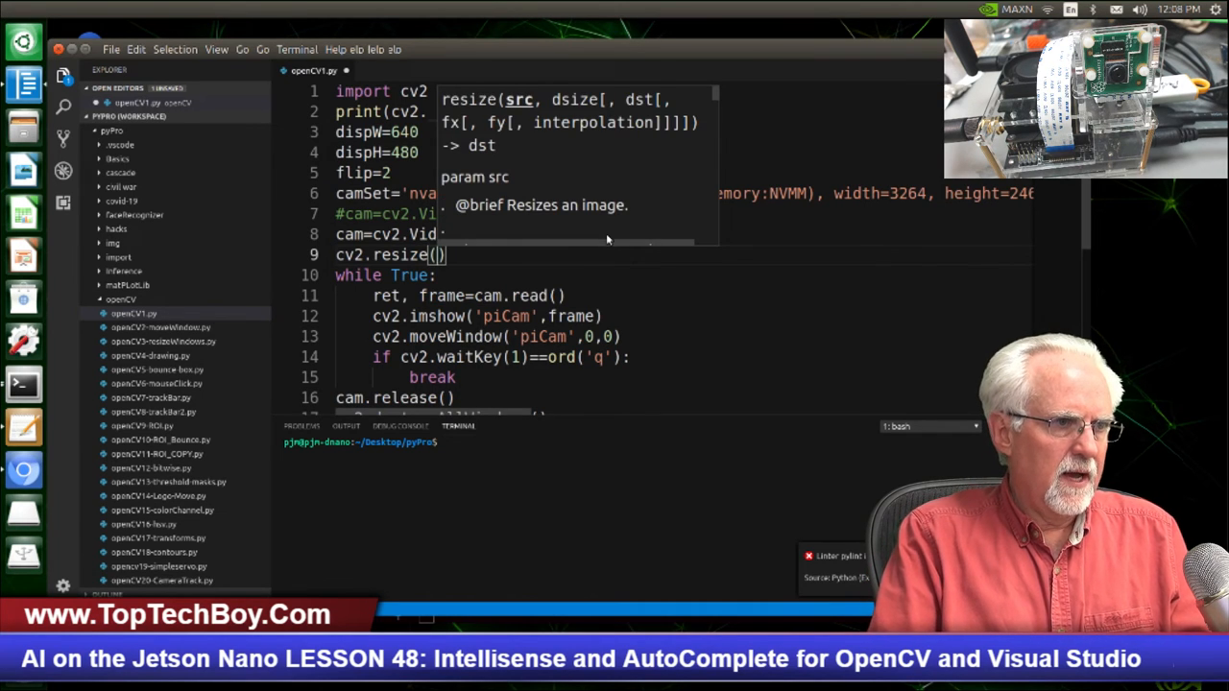